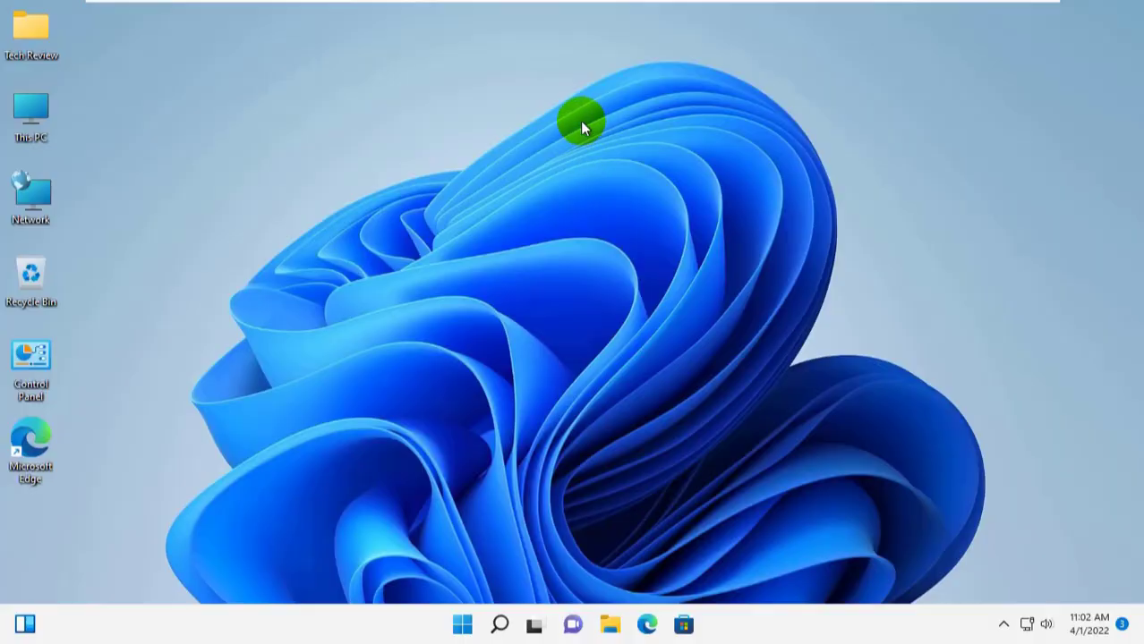
- Launch Windows Terminal (Admin) from the Start button's Quick Link menu
right_click(581, 121)
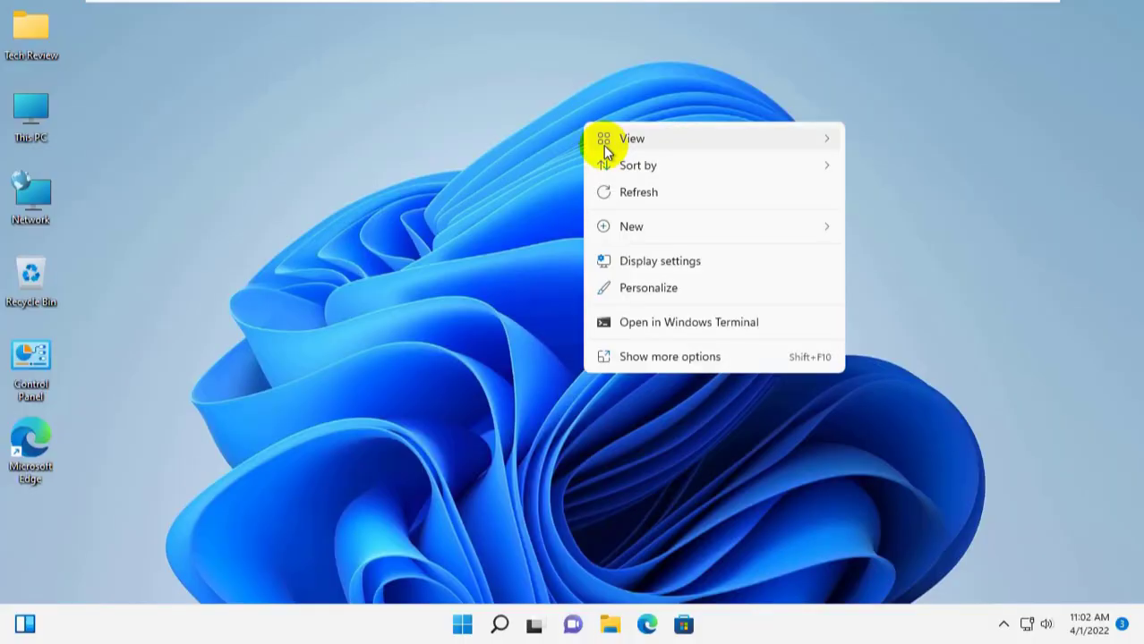
left_click(638, 191)
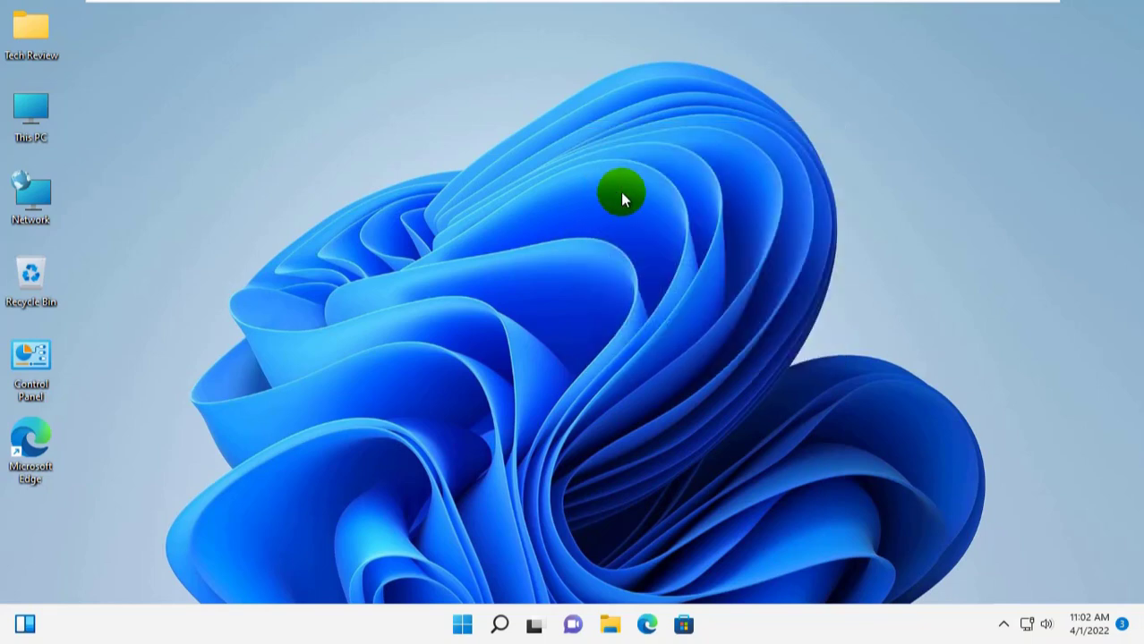
mouse_move(595, 175)
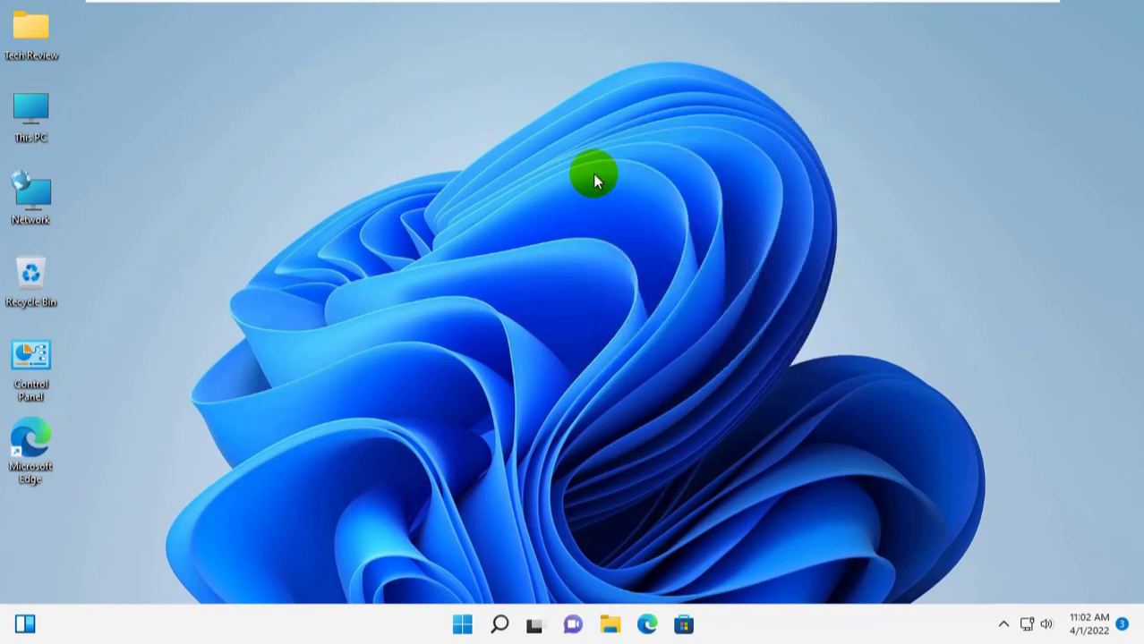
right_click(593, 174)
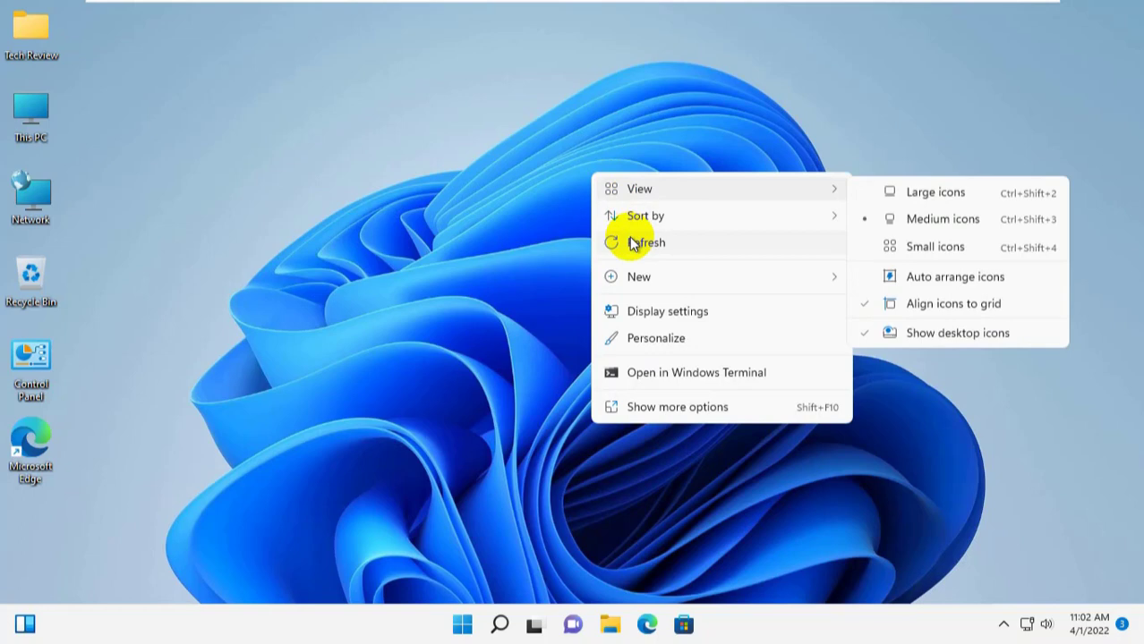
left_click(647, 242)
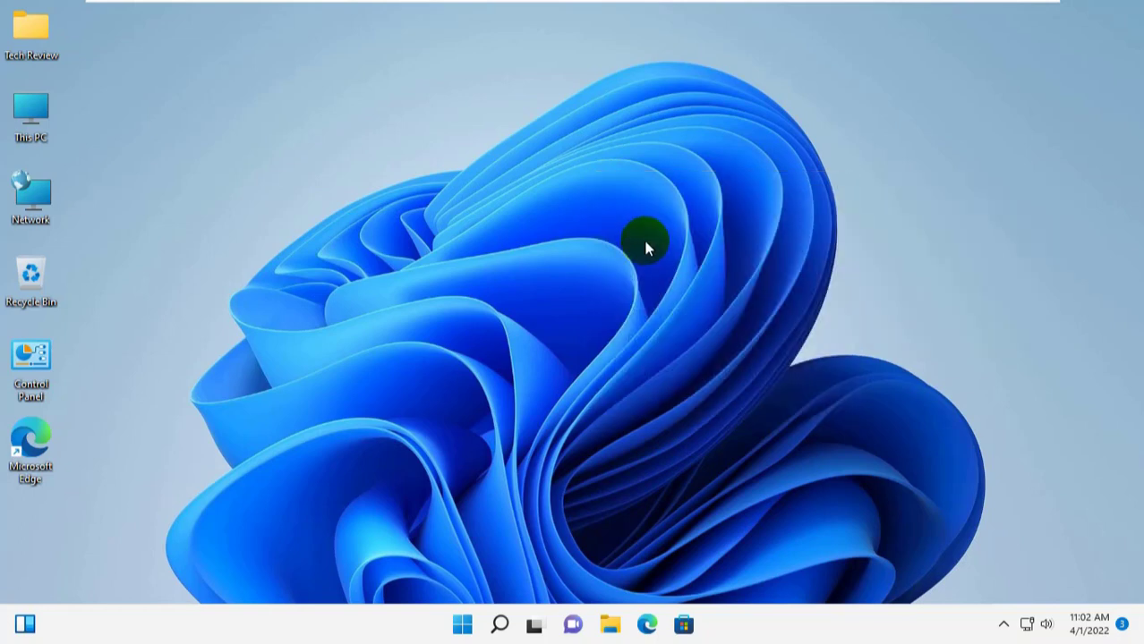
mouse_move(640, 278)
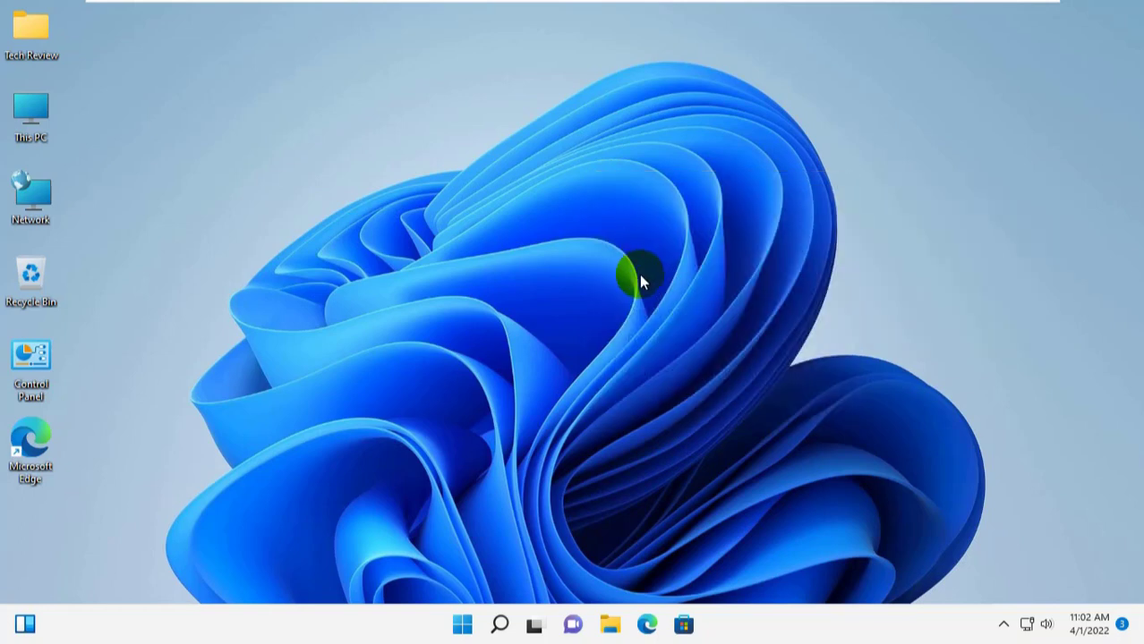
mouse_move(462, 624)
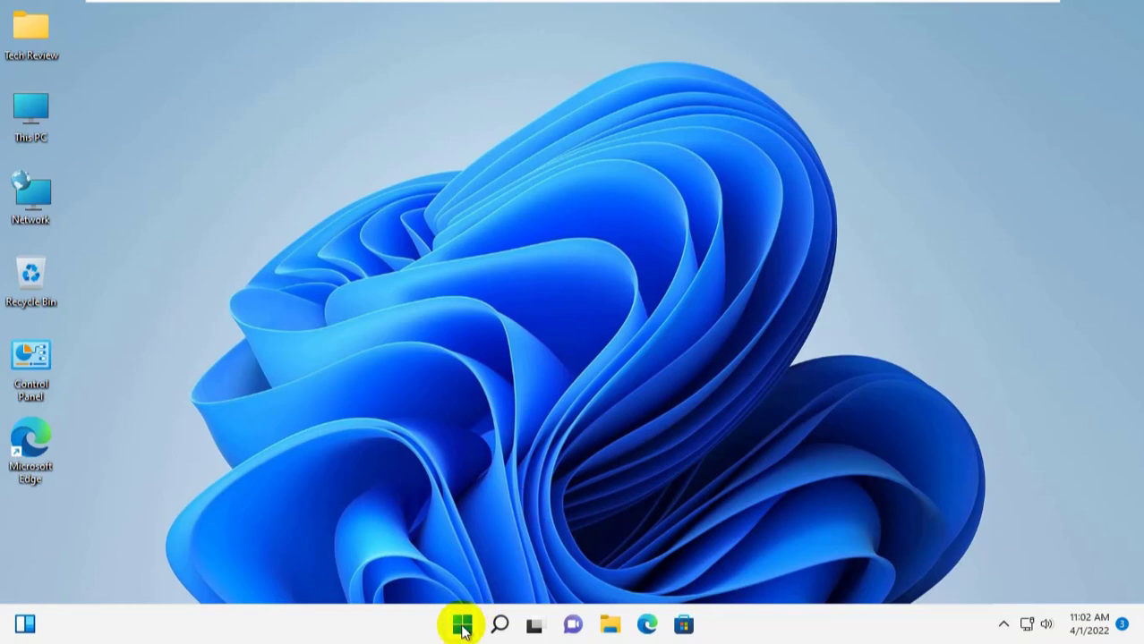
right_click(462, 624)
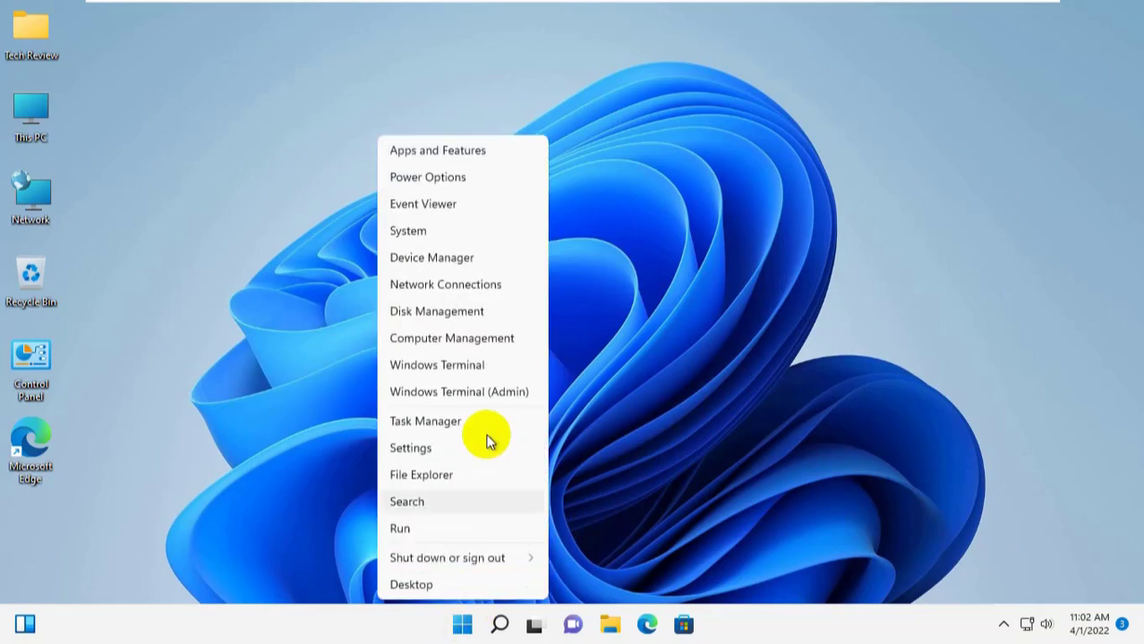
mouse_move(472, 392)
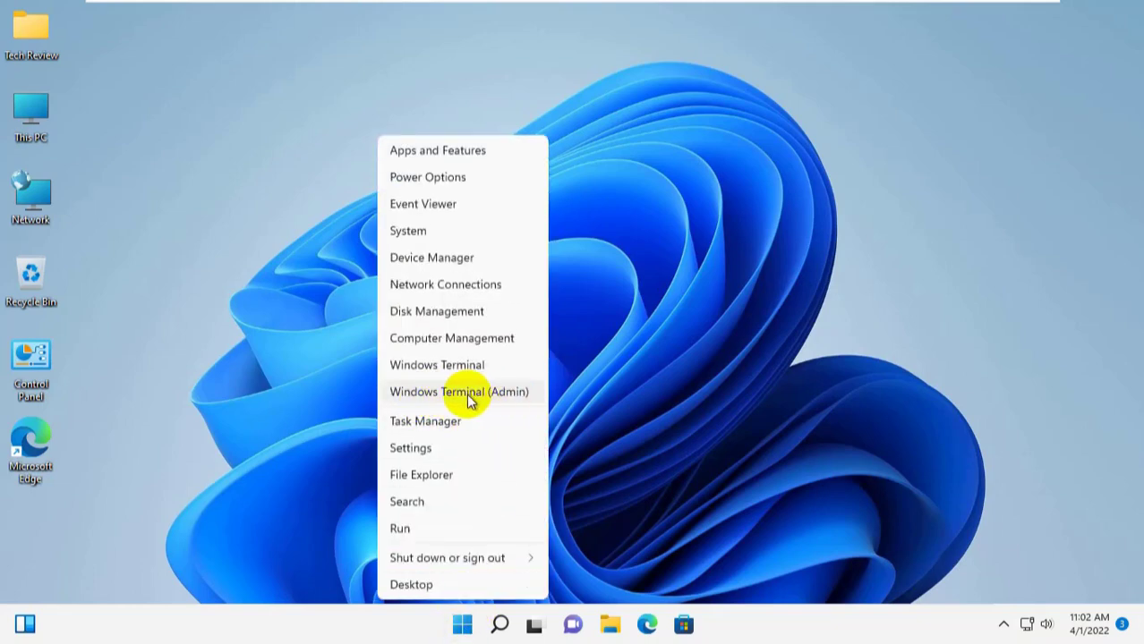
left_click(459, 391)
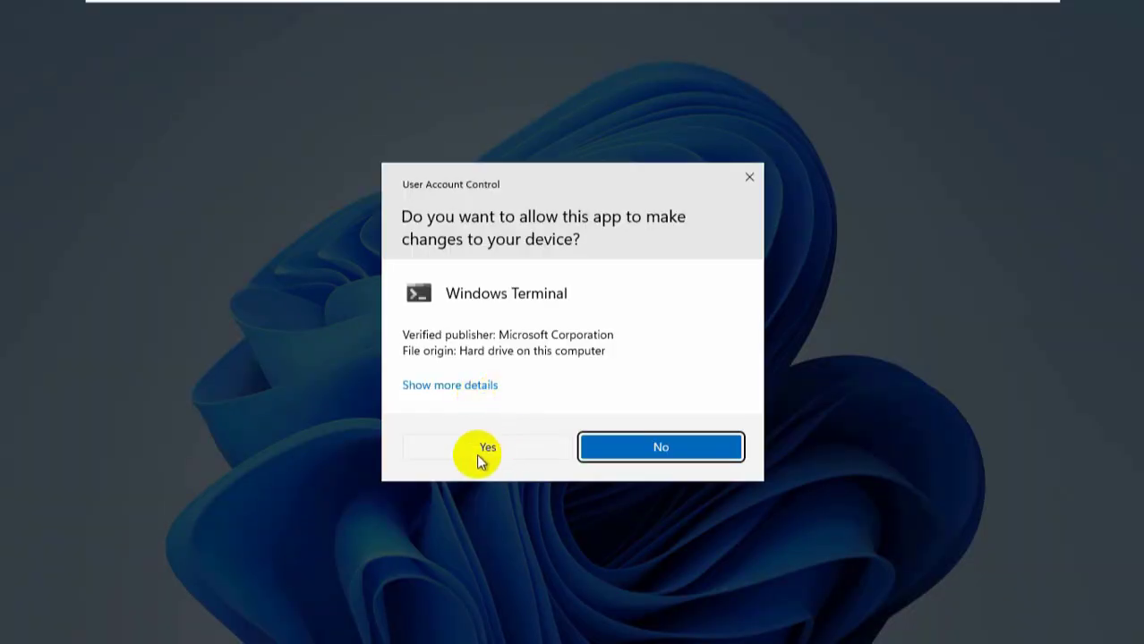
- Approve the UAC prompt and run get-netadapter to list Ethernet0 and Bluetooth adapters
left_click(486, 448)
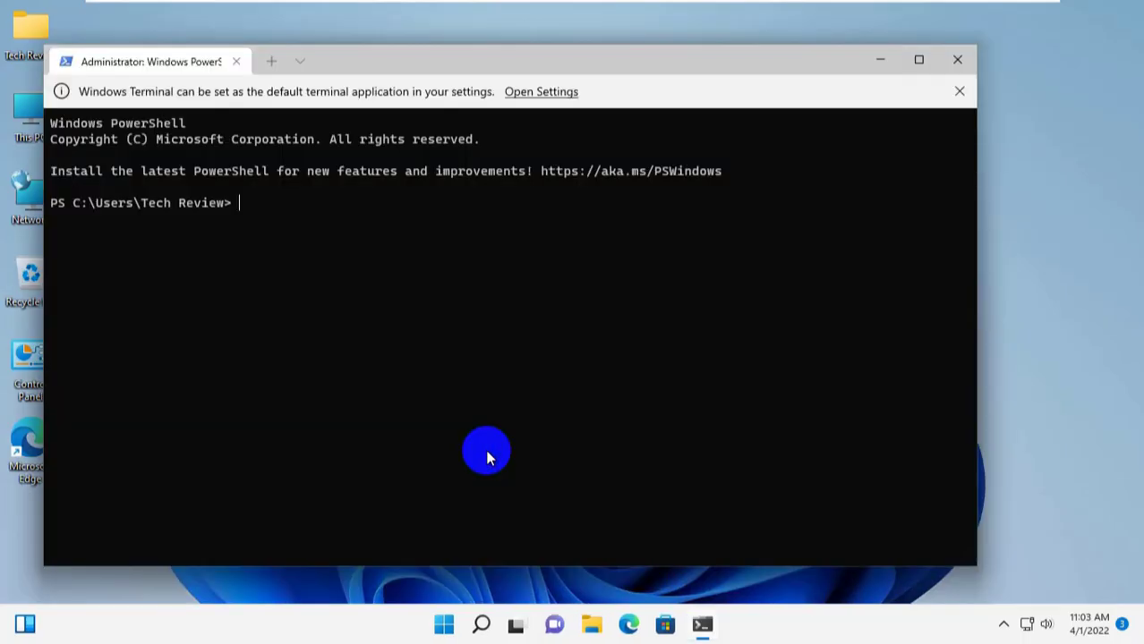
type("get-")
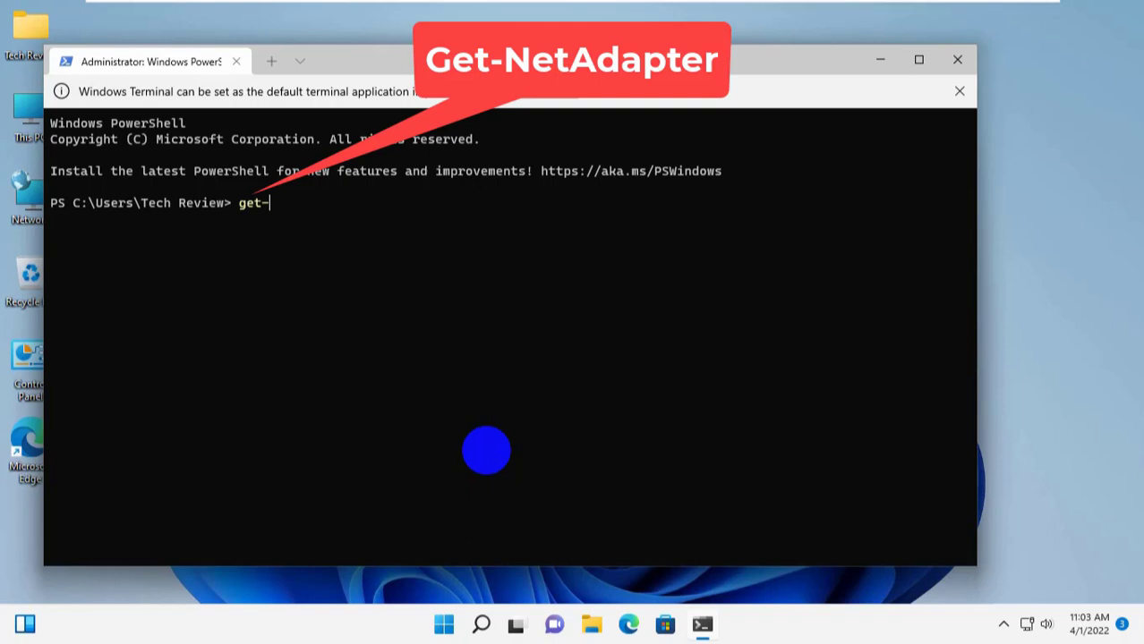
type("neta")
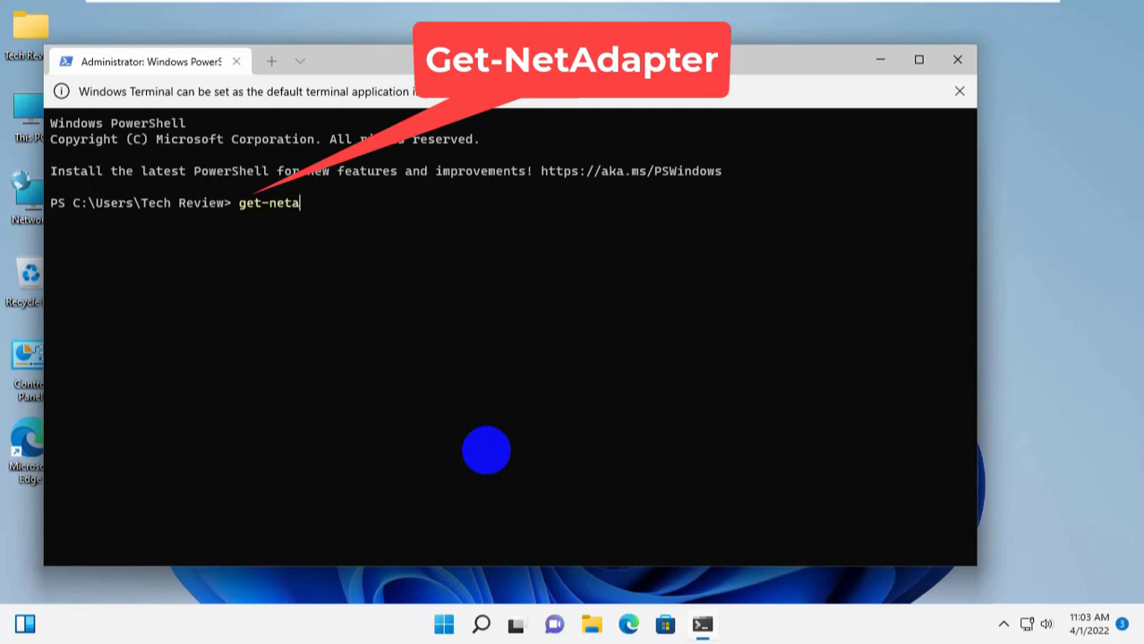
type("dapter")
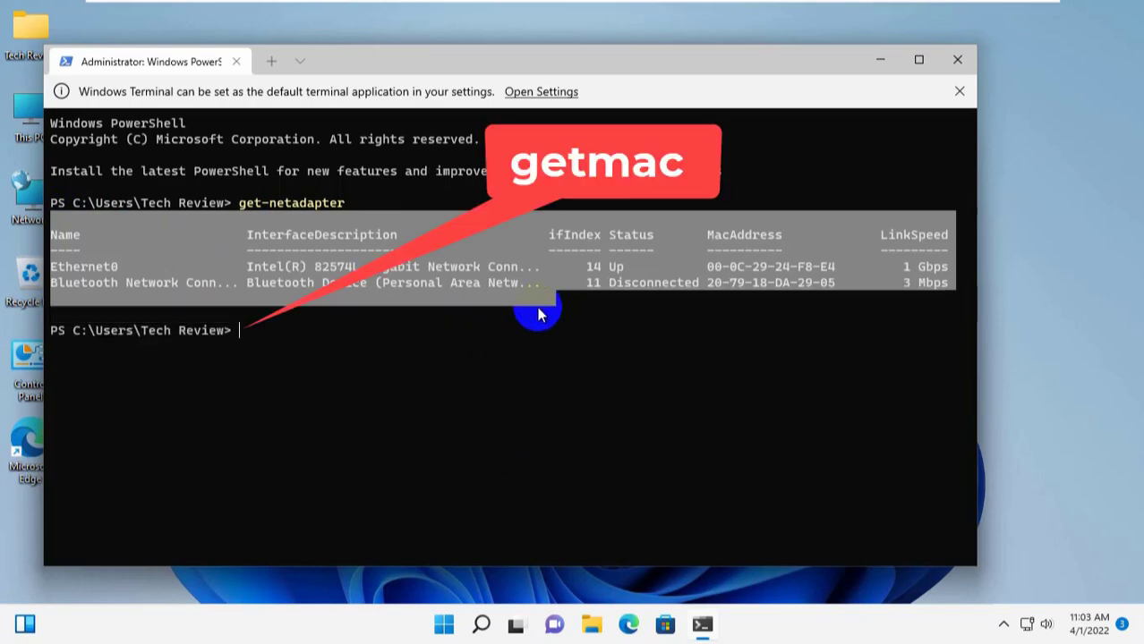
- Run getmac to show physical addresses 00-0C-29-24-F8-E4 and 20-79-18-DA-29-05
type("getmac")
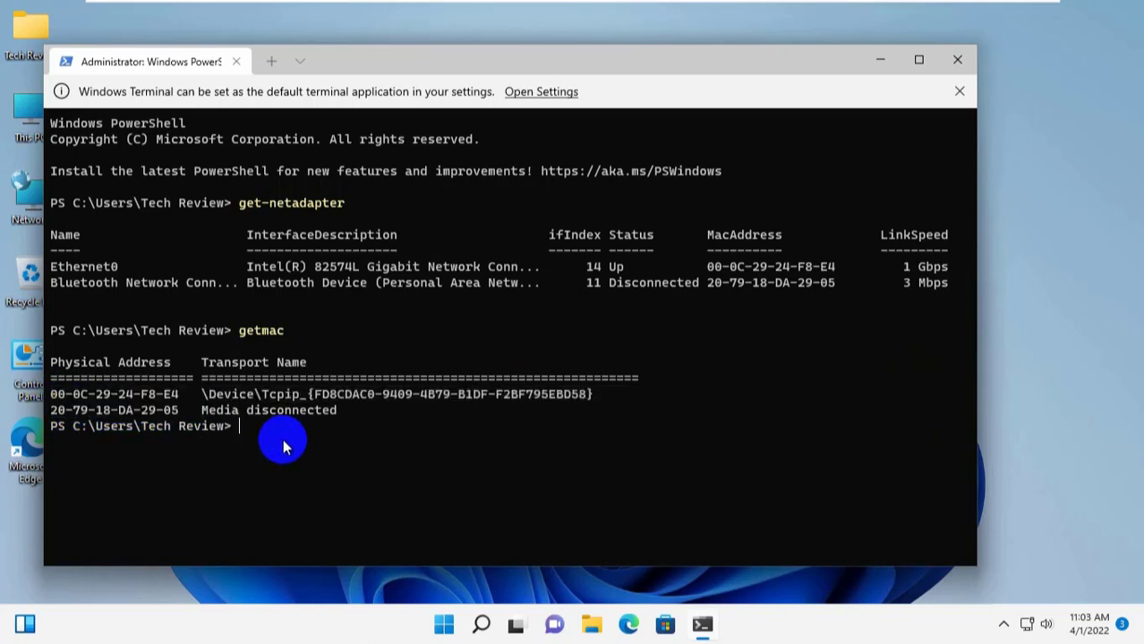
mouse_move(731, 282)
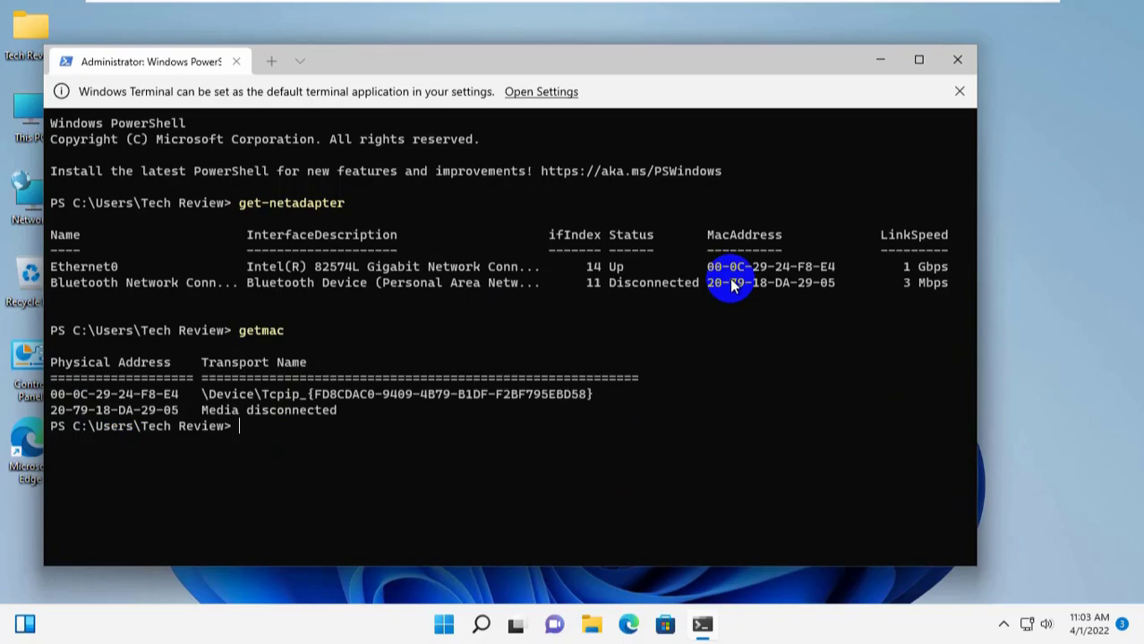
mouse_move(958, 59)
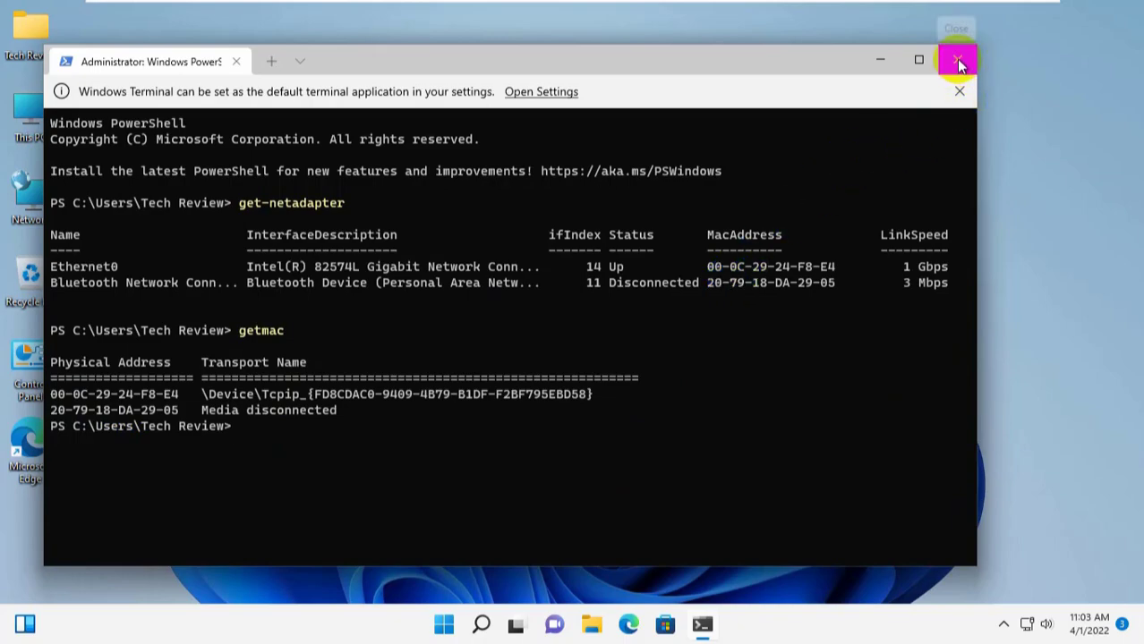